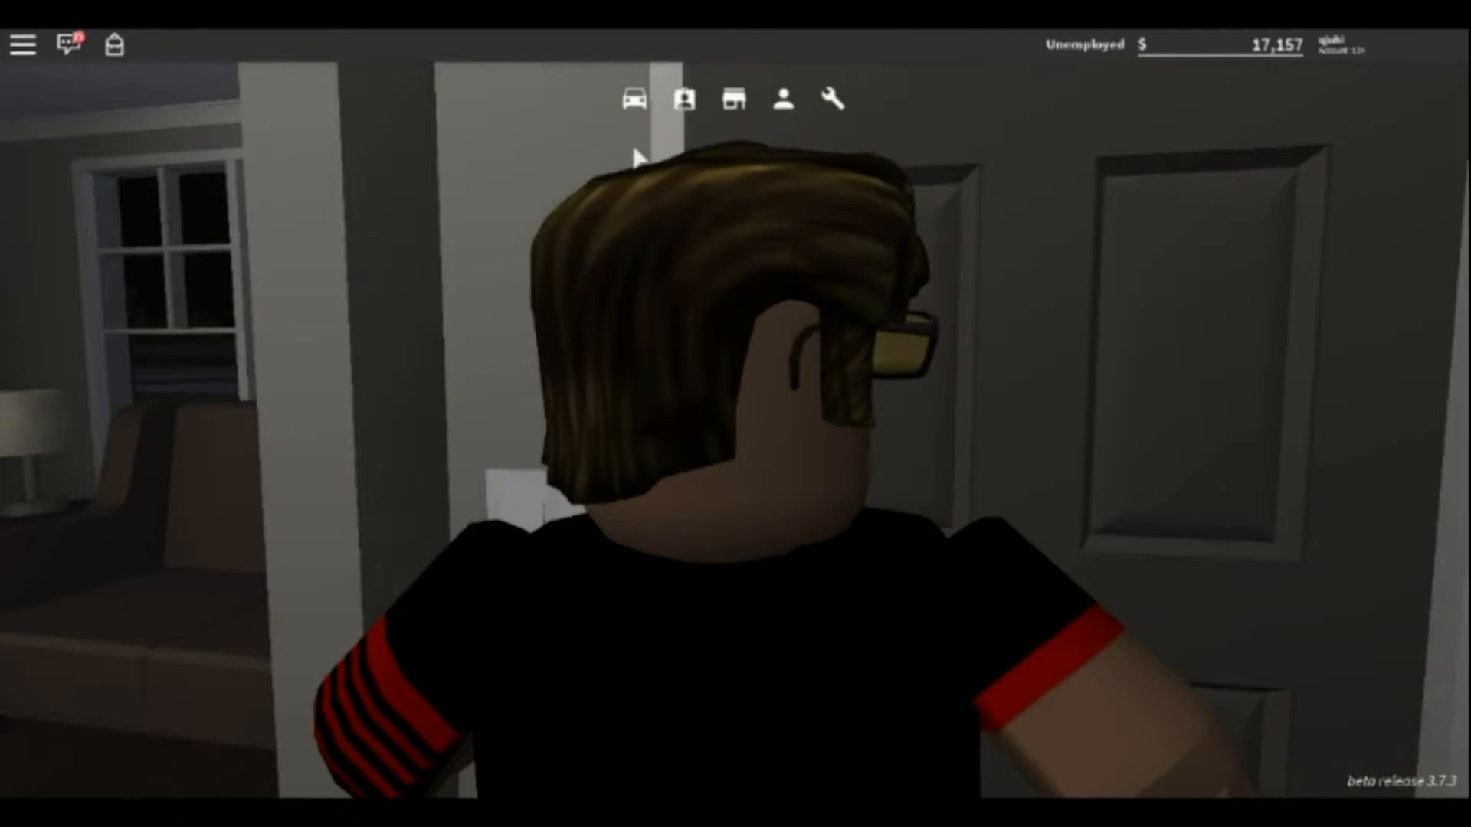
Step: Spawn the silver 2017 Lexus RX 450H F-Sport from My vehicles and dismiss the panel
{"action": "left_click", "coordinate": [632, 99]}
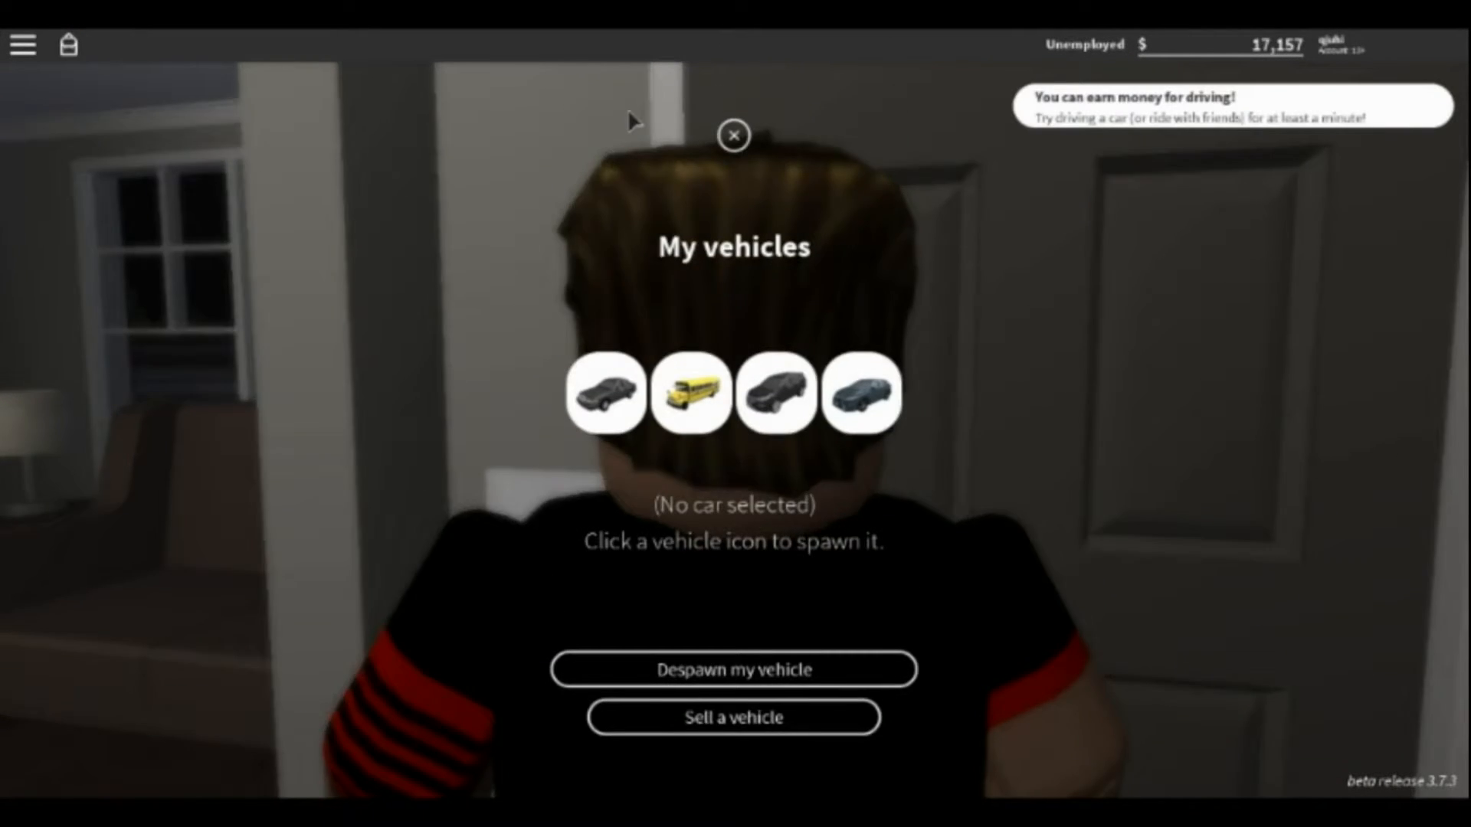
{"action": "left_click", "coordinate": [857, 393]}
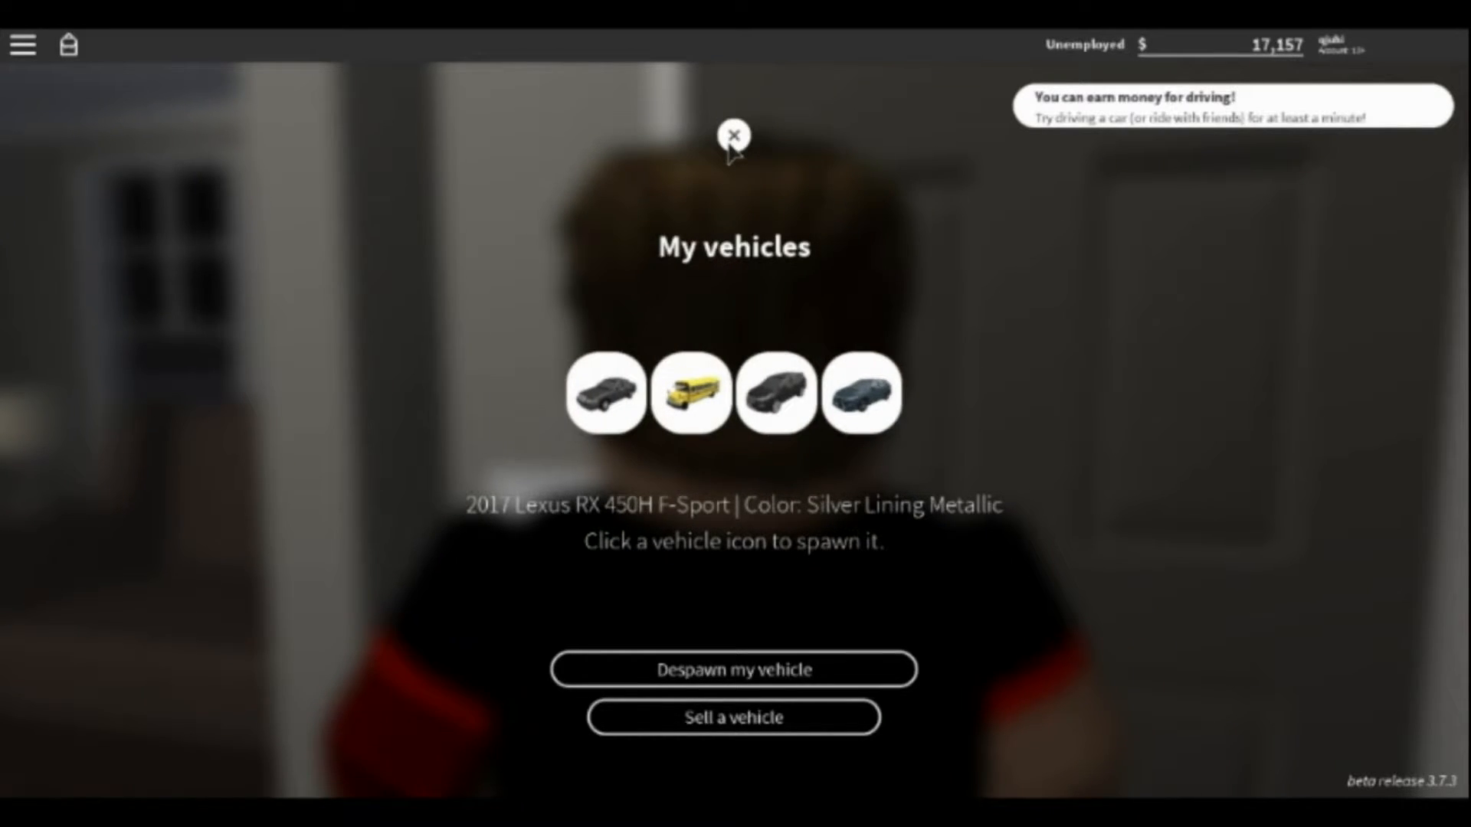
{"action": "left_click", "coordinate": [734, 135]}
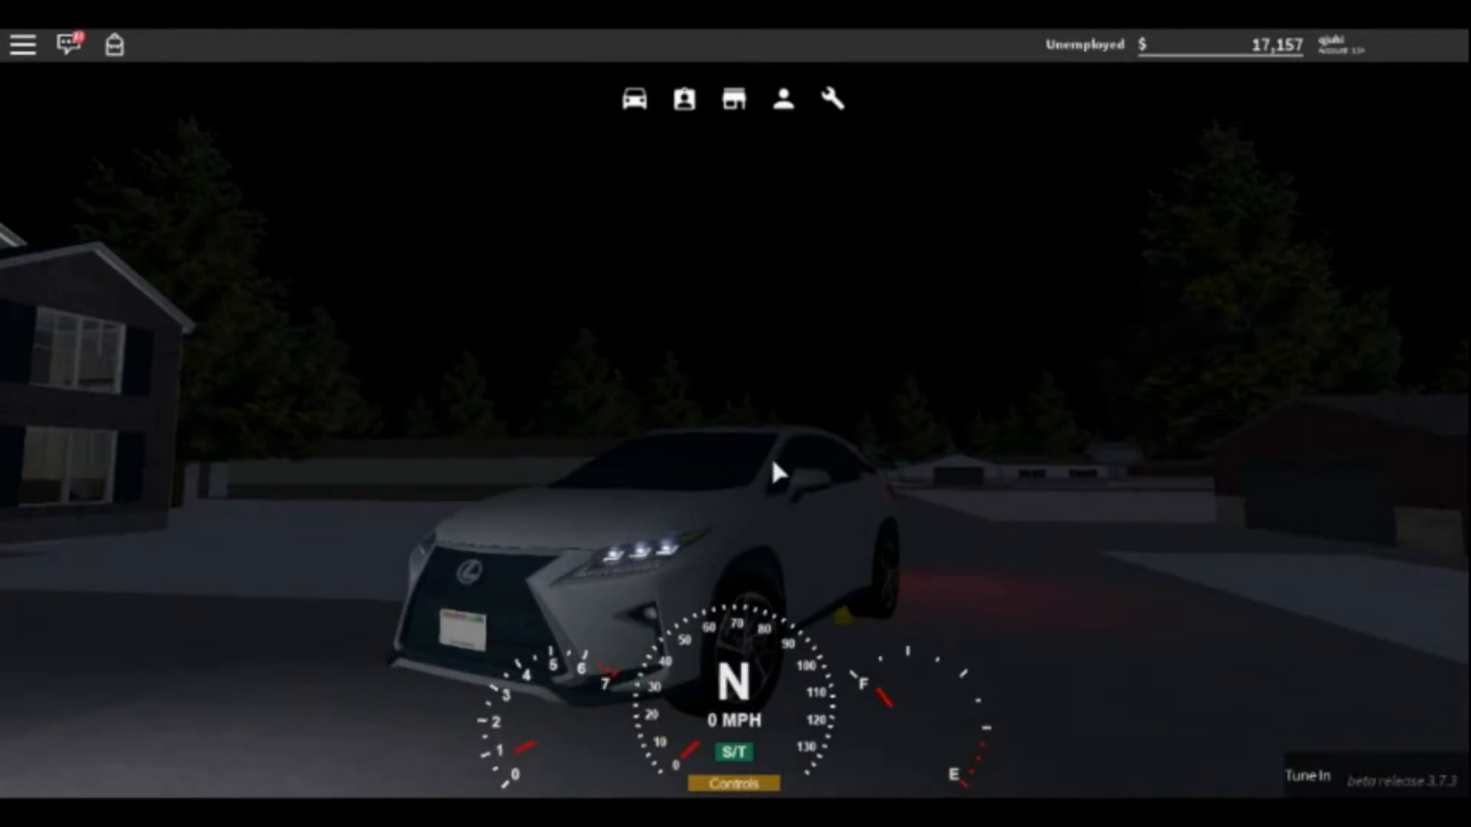
Step: Put the Lexus in gear and accelerate through town toward the lot by the school bus
{"action": "key", "text": "w"}
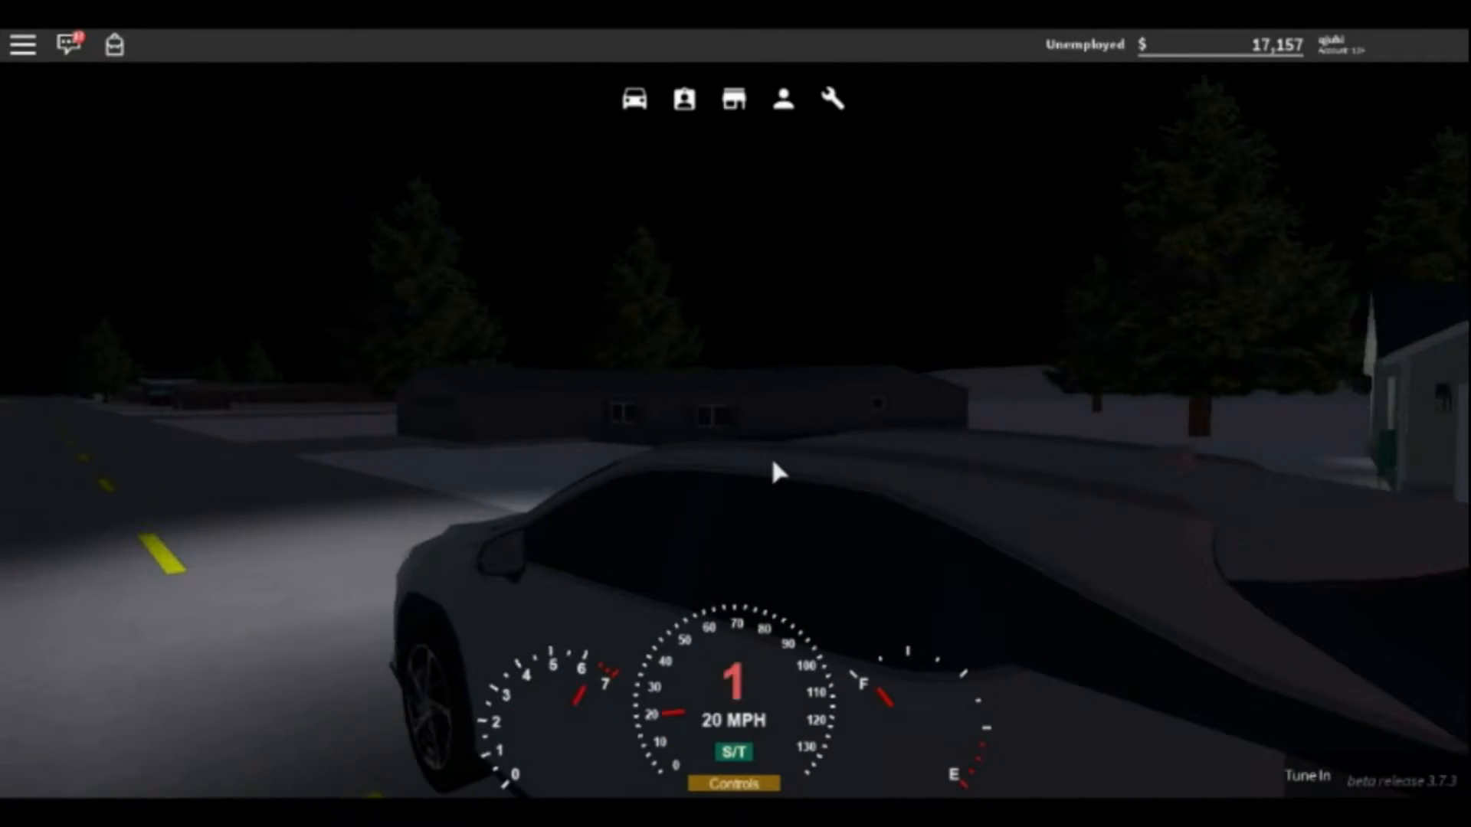
{"action": "key", "text": "w"}
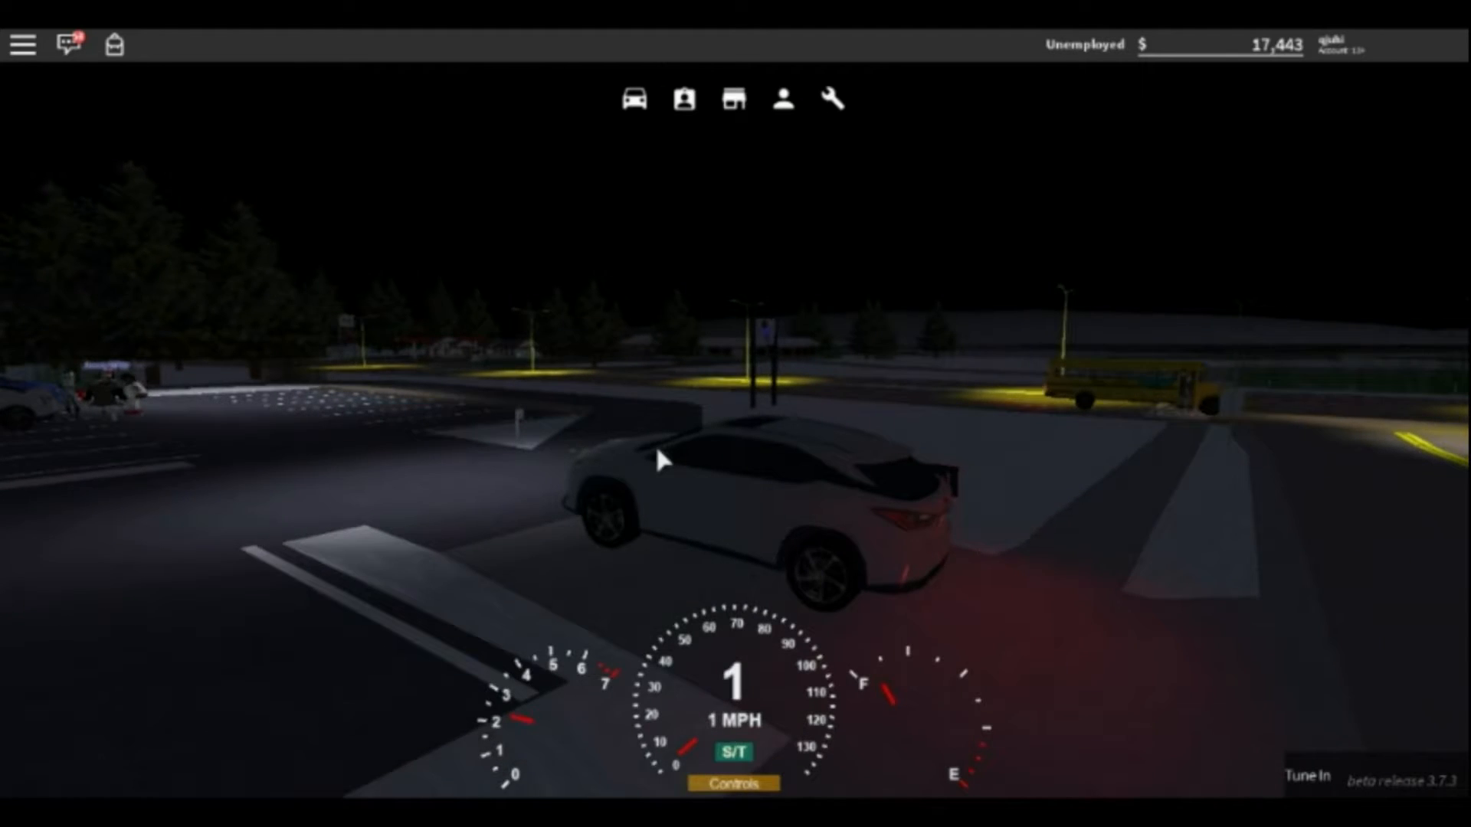
Step: Drive to the diner and park, collecting the $521 driving reward
{"action": "key", "text": "w"}
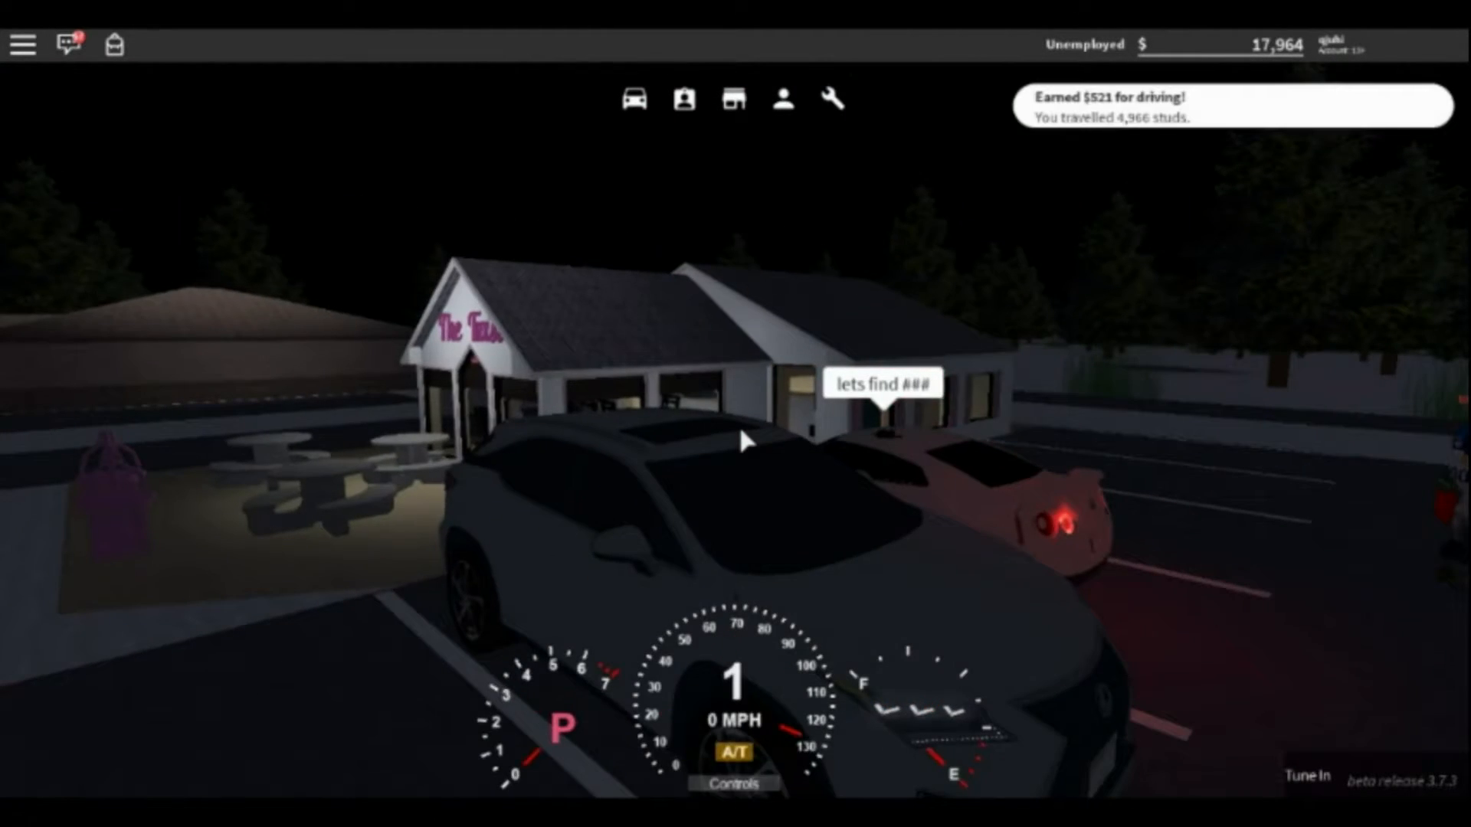
Step: Leave the restaurant and drive the Lexus toward the police station lot
{"action": "key", "text": "w"}
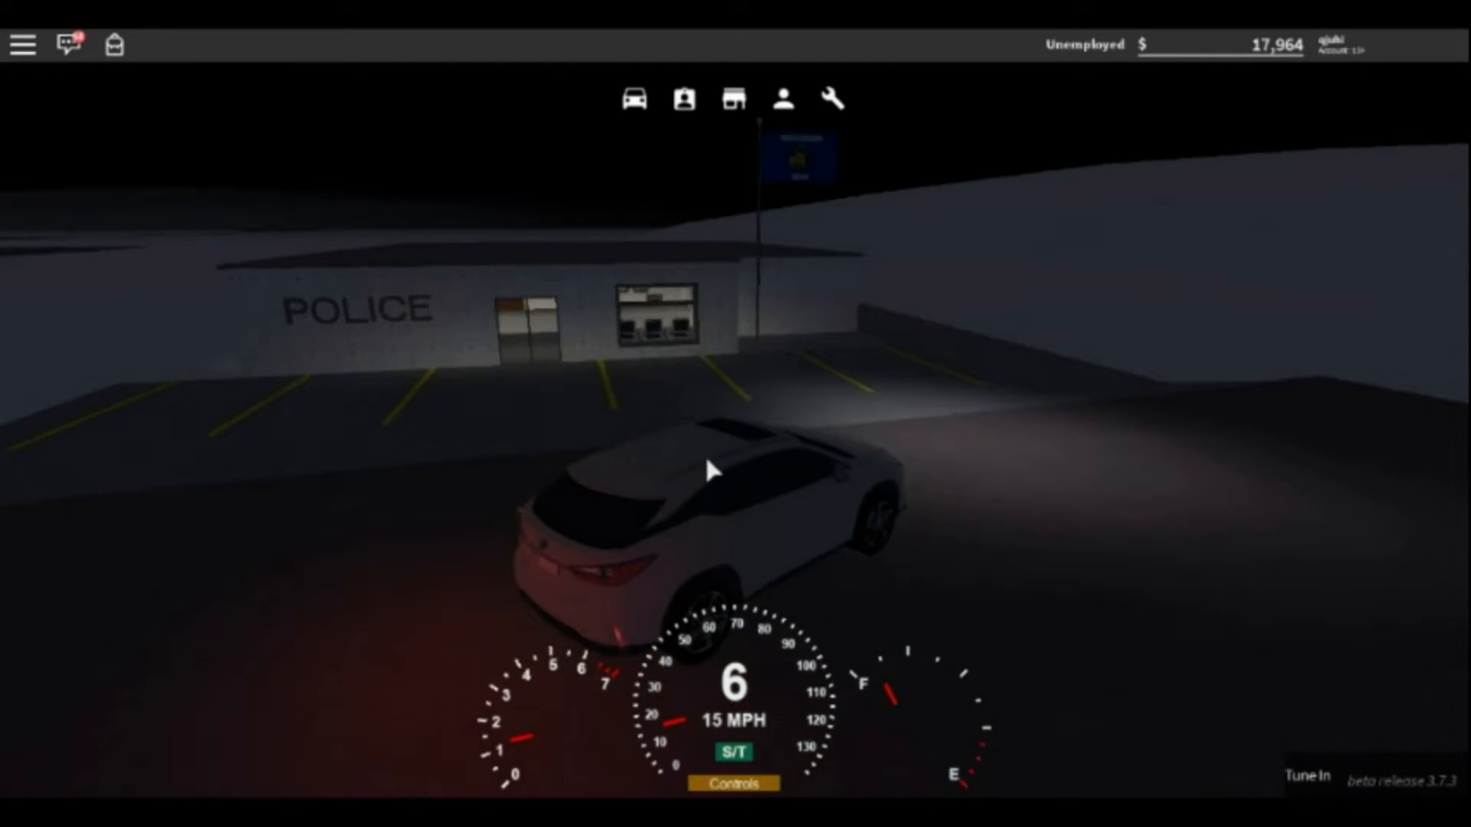
Step: Drive to the razor-wire fence outside the police station and park the Lexus there
{"action": "key", "text": "w"}
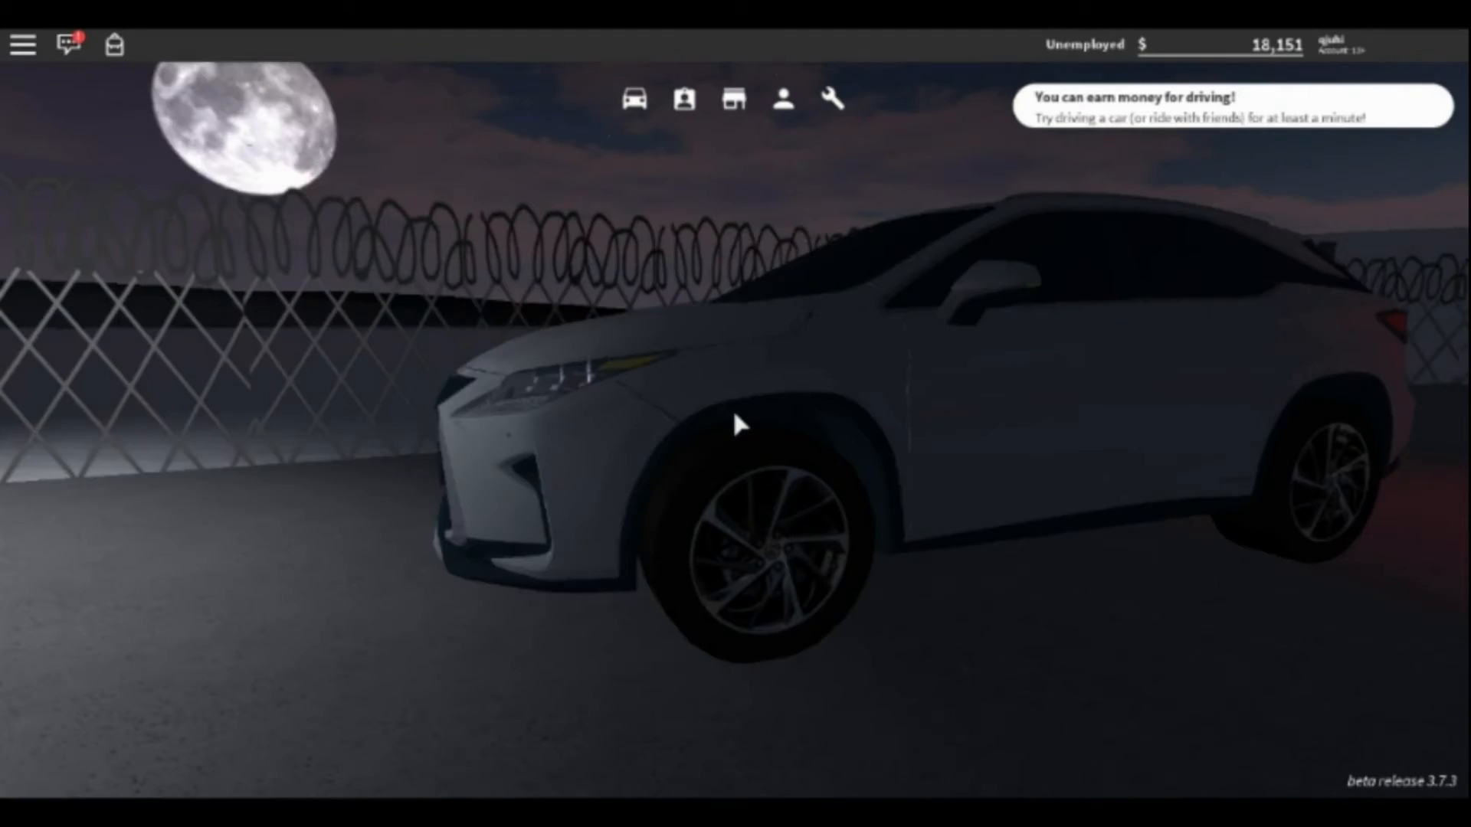
{"action": "mouse_move", "coordinate": [735, 424]}
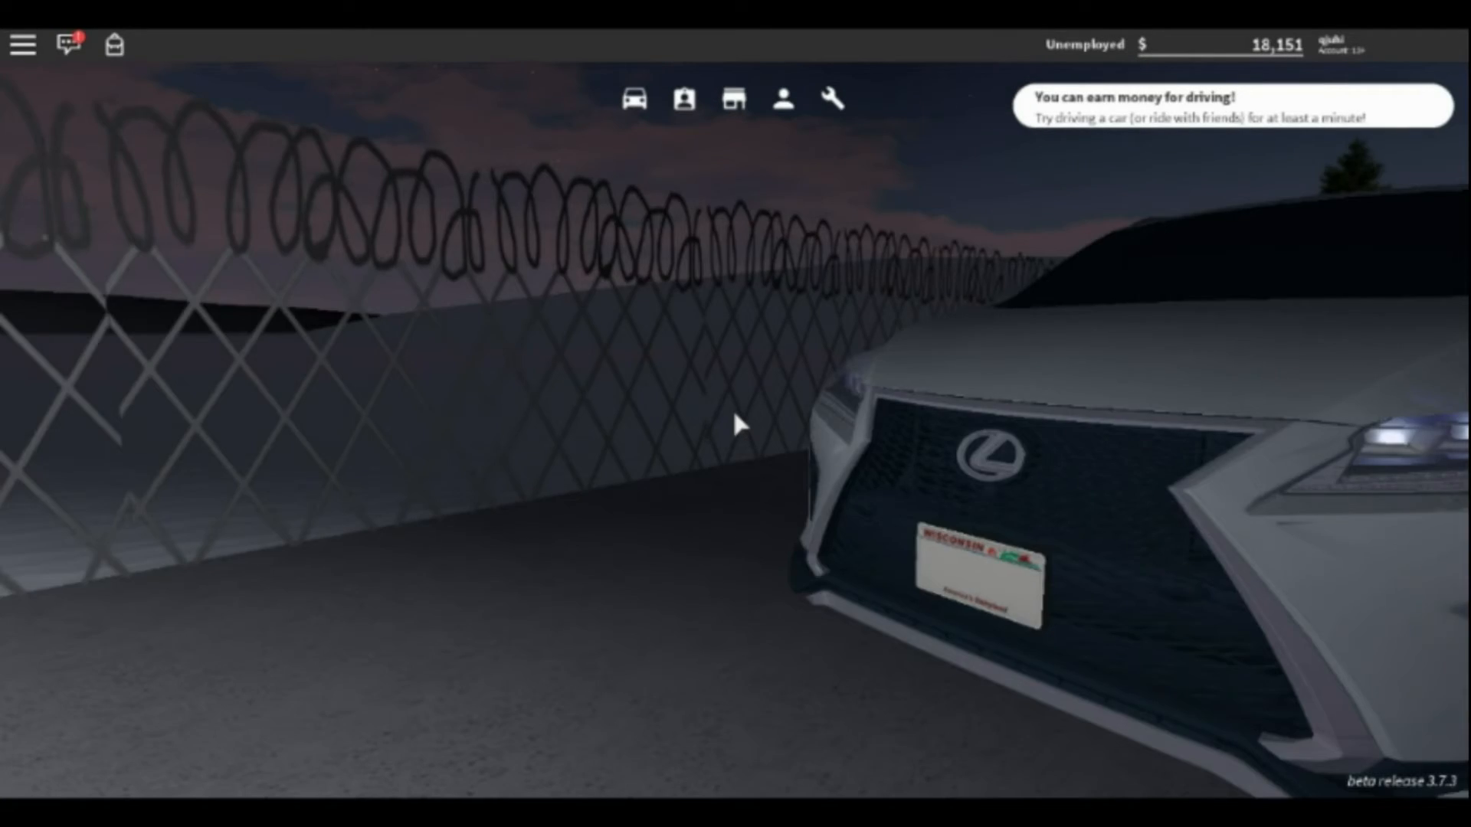